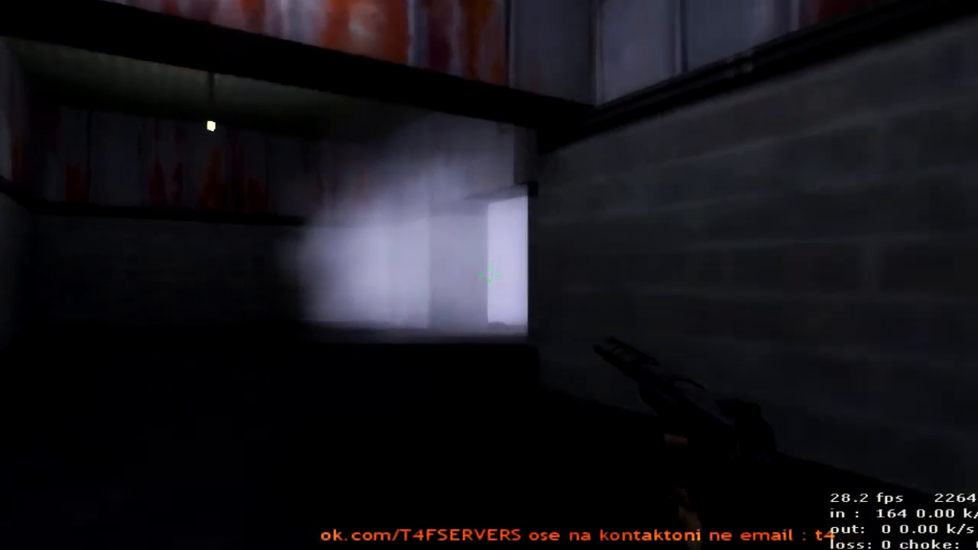
{"action": "mouse_move", "coordinate": [489, 275]}
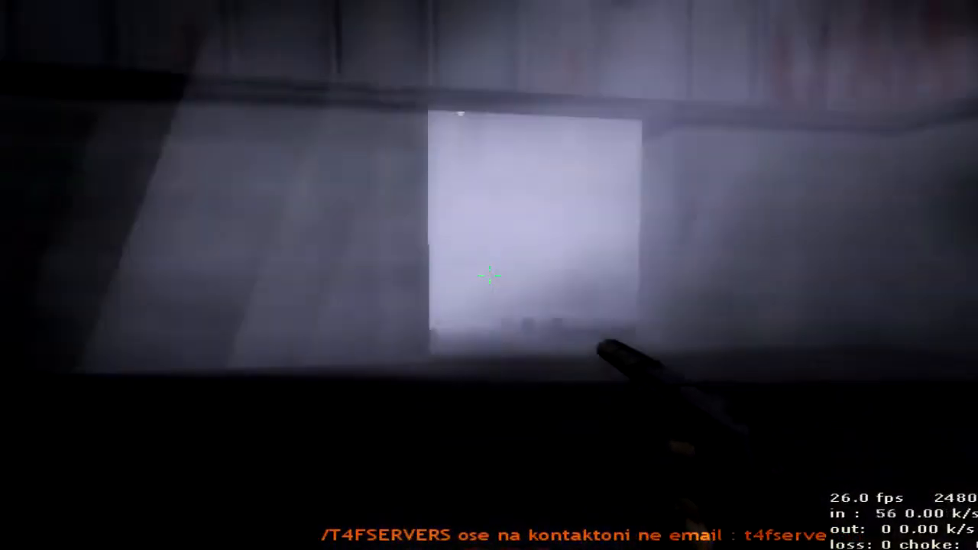